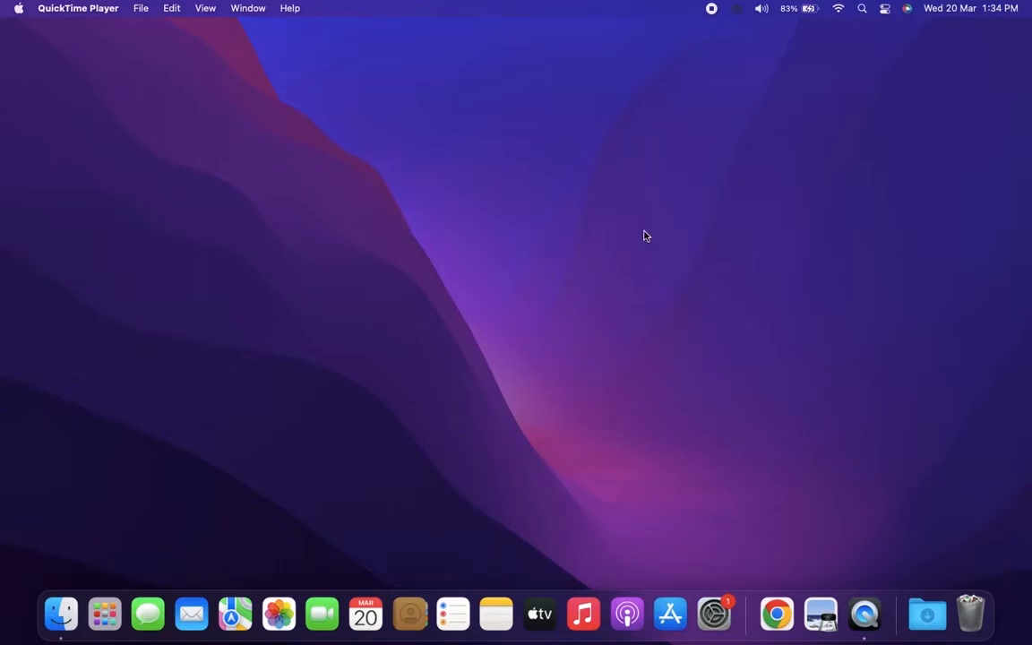
Launch Google Chrome from the Dock.
click(682, 8)
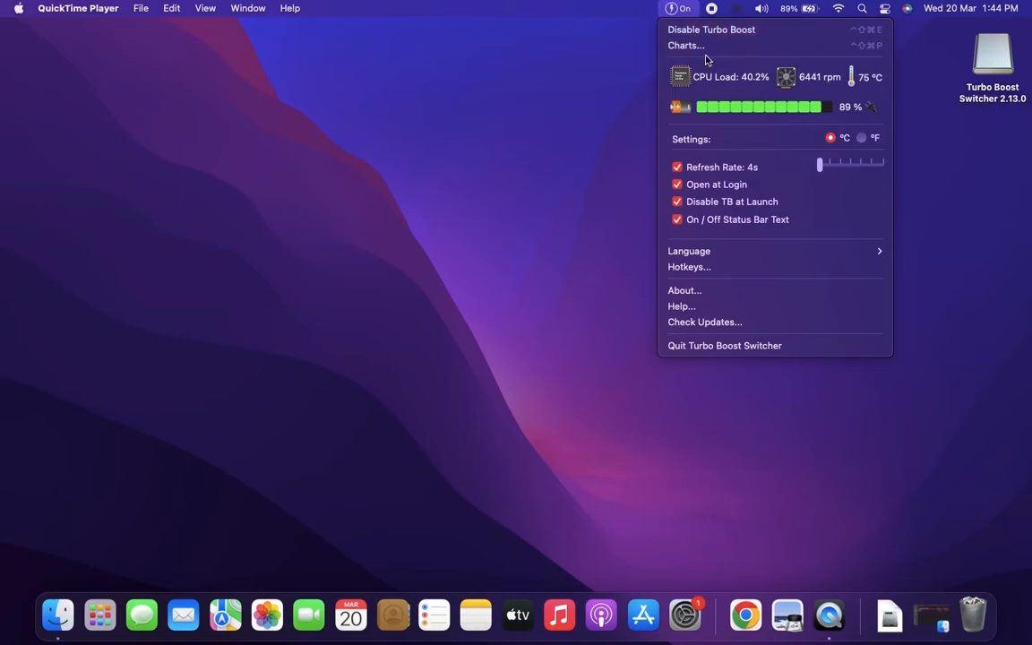
Open the Temperature & Fan Charting window from the Turbo Boost Switcher menu.
click(686, 45)
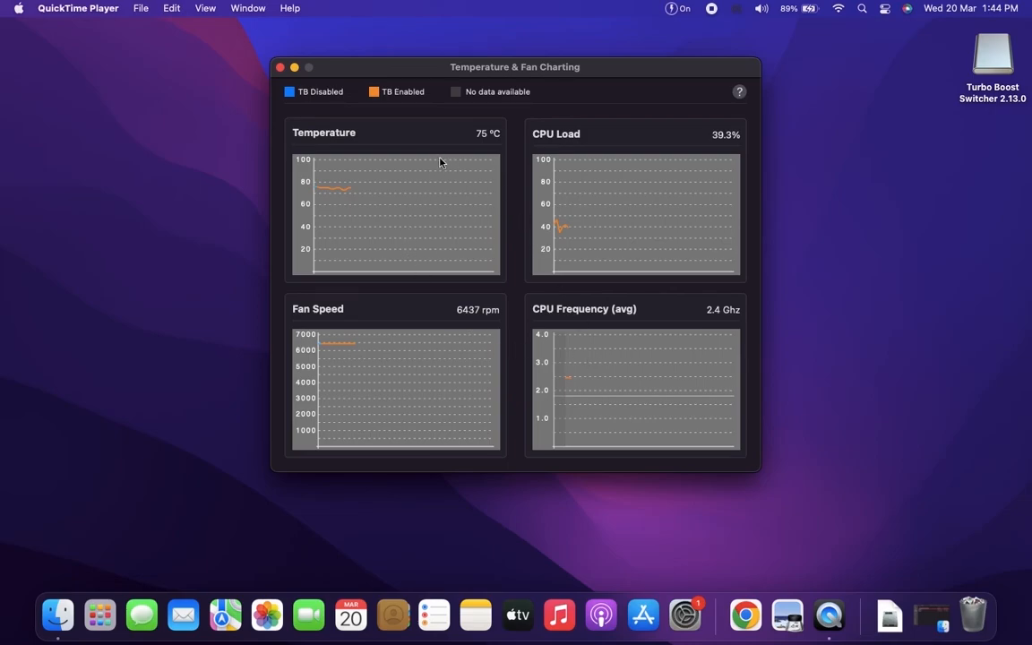